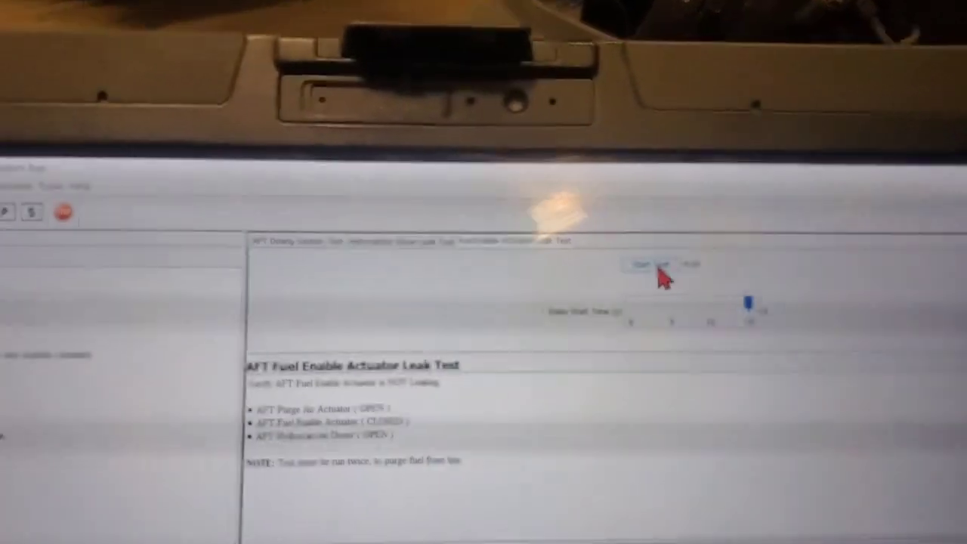
- Start the Fuel Enable Actuator Leak Test and acknowledge the doser removal warning to begin
click(665, 245)
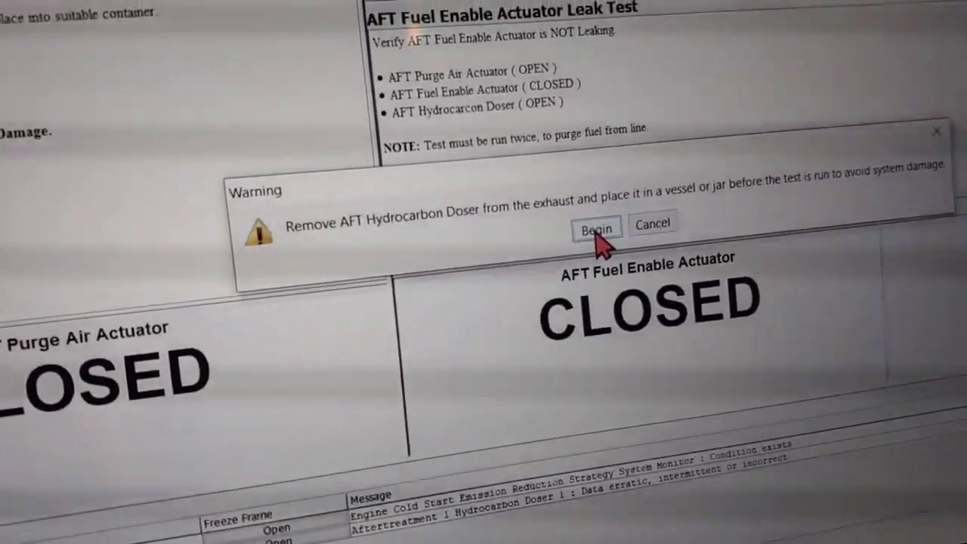
click(596, 230)
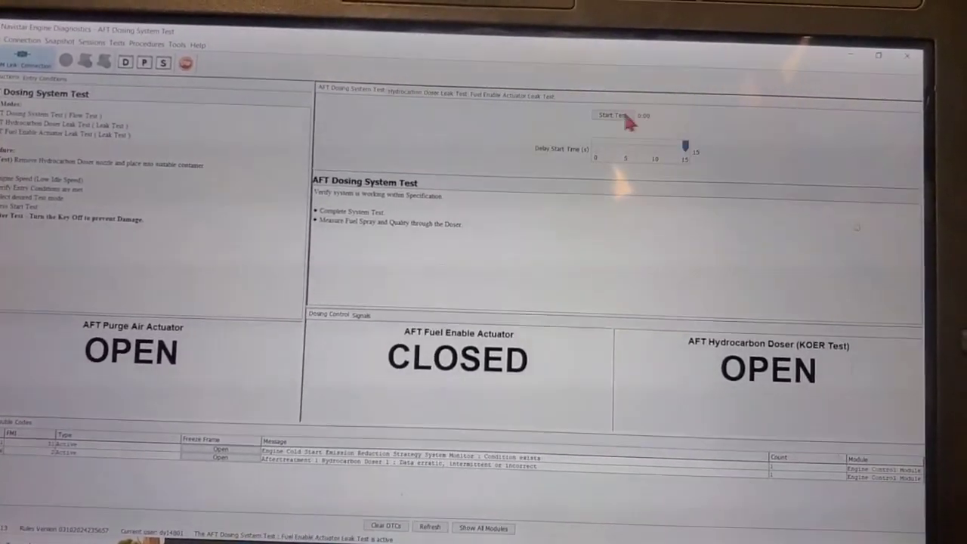
- Run the Fuel Enable Actuator Leak Test a second time, acknowledging the warning to begin
click(612, 114)
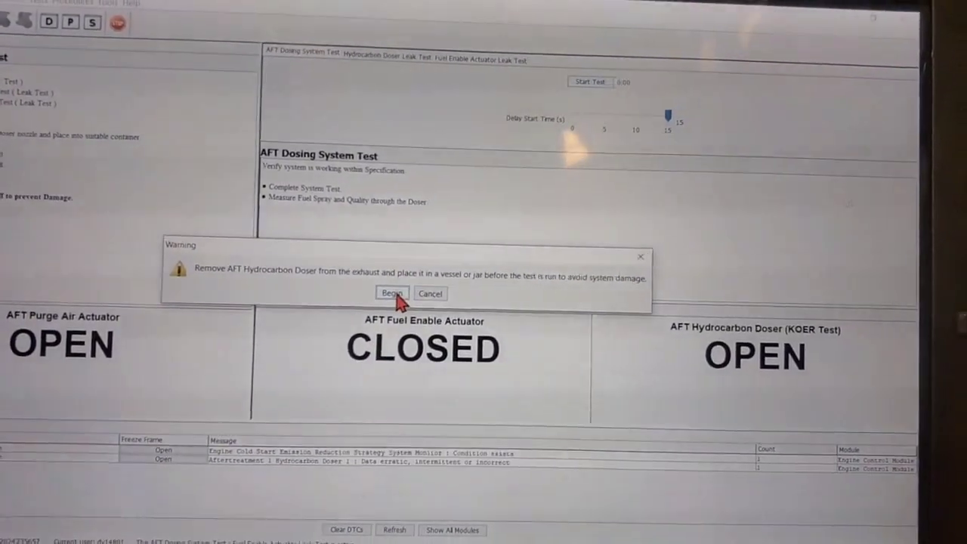
click(393, 293)
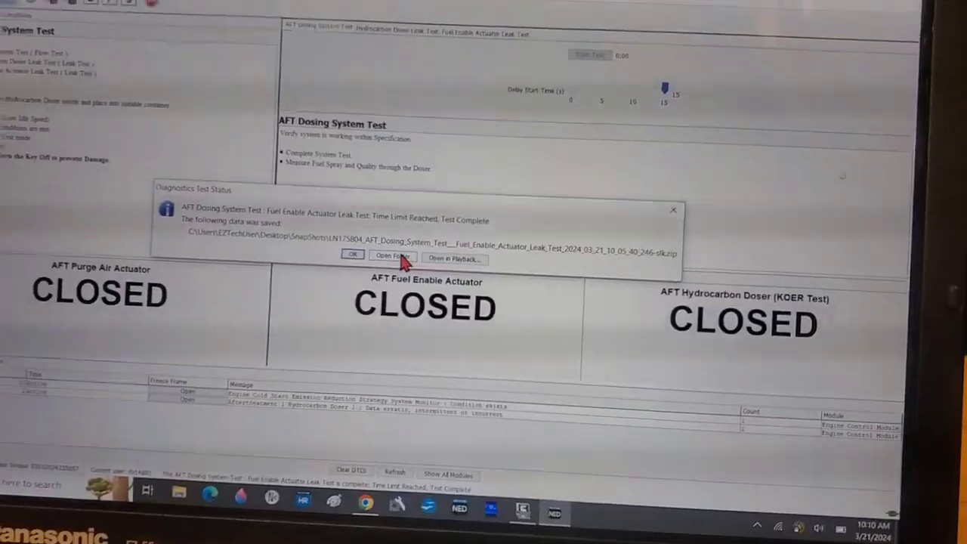